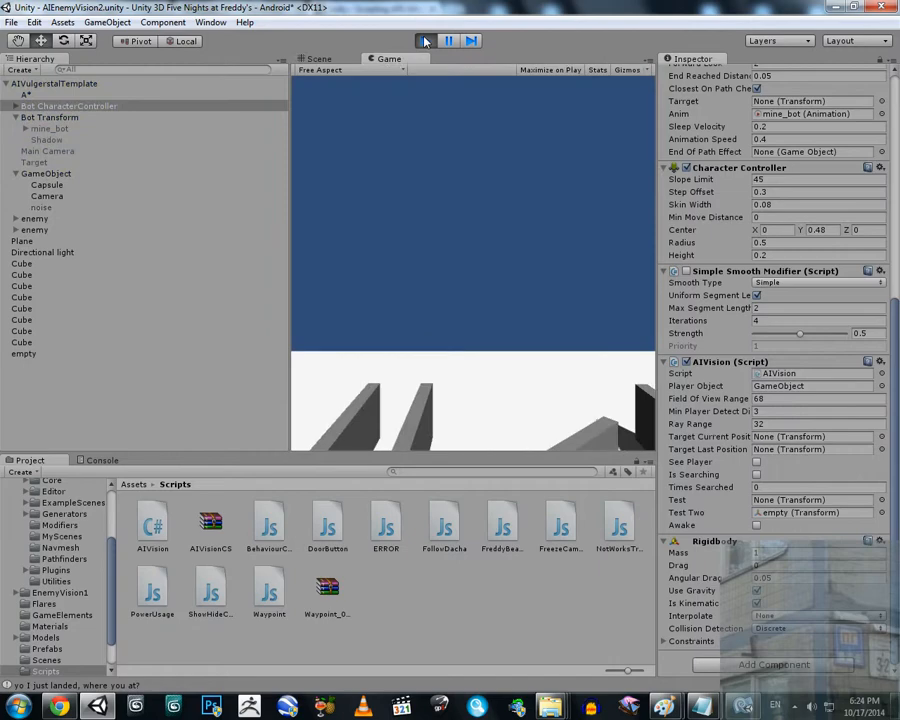
# Step: Enter Play mode to run the AIEnemyVision2 scene in the game view
pyautogui.click(424, 40)
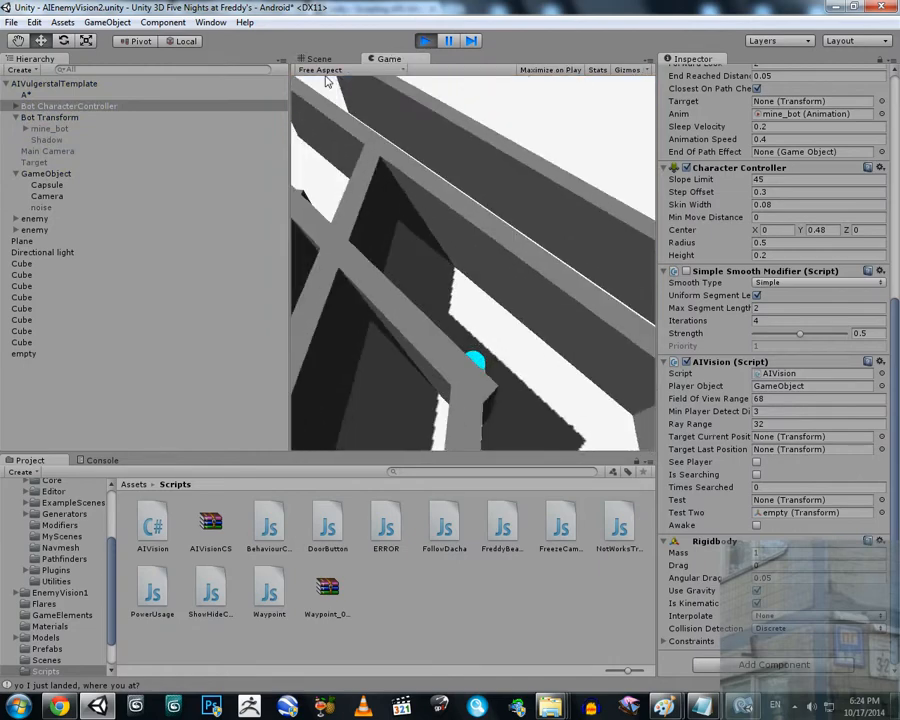